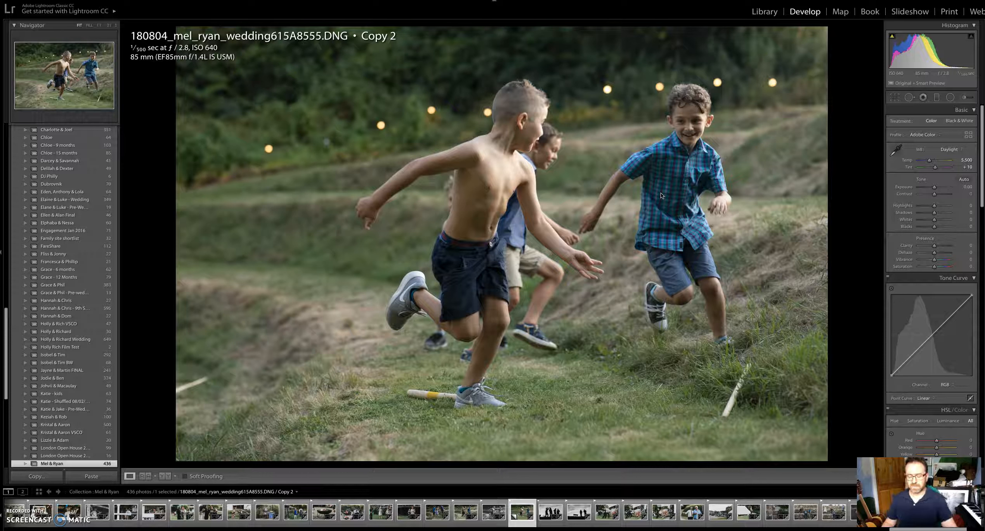
mouse_move(683, 215)
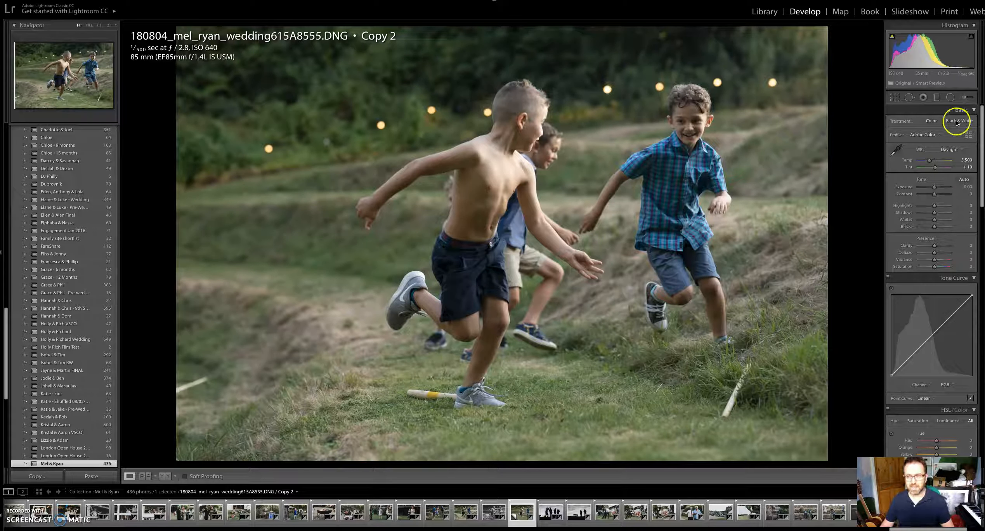
Set the running boys photo's treatment to Black & White and apply Auto tone.
left_click(960, 121)
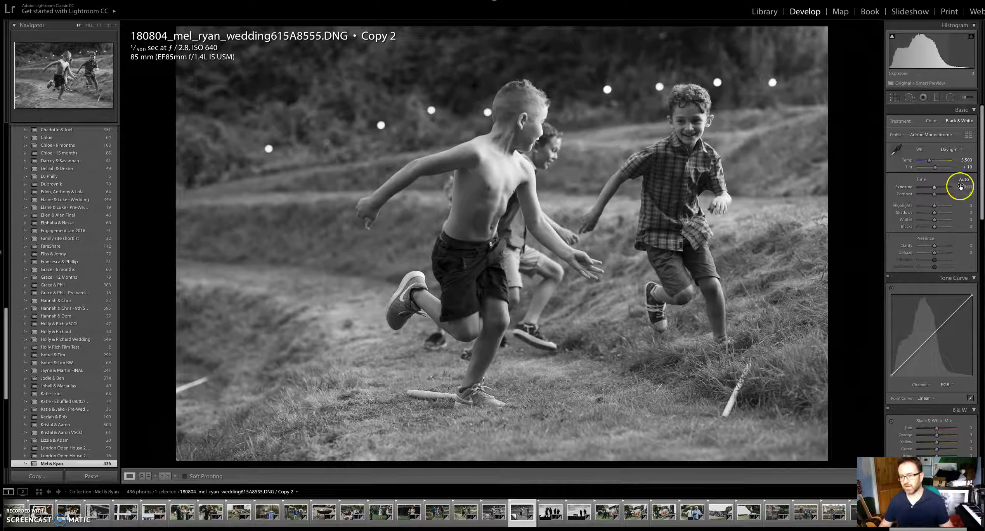
left_click(963, 179)
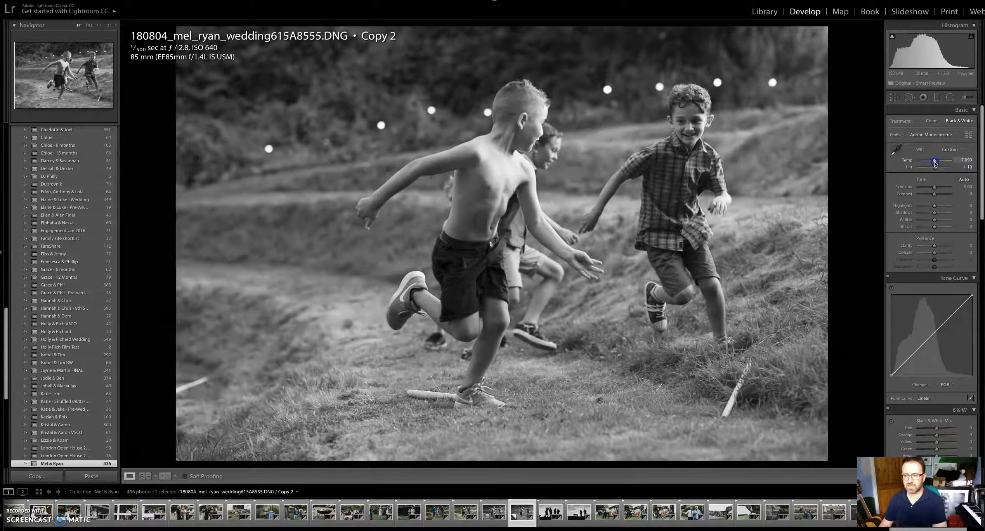
Scroll down the Develop panels toward the remaining adjustment sliders.
scroll("down", 3)
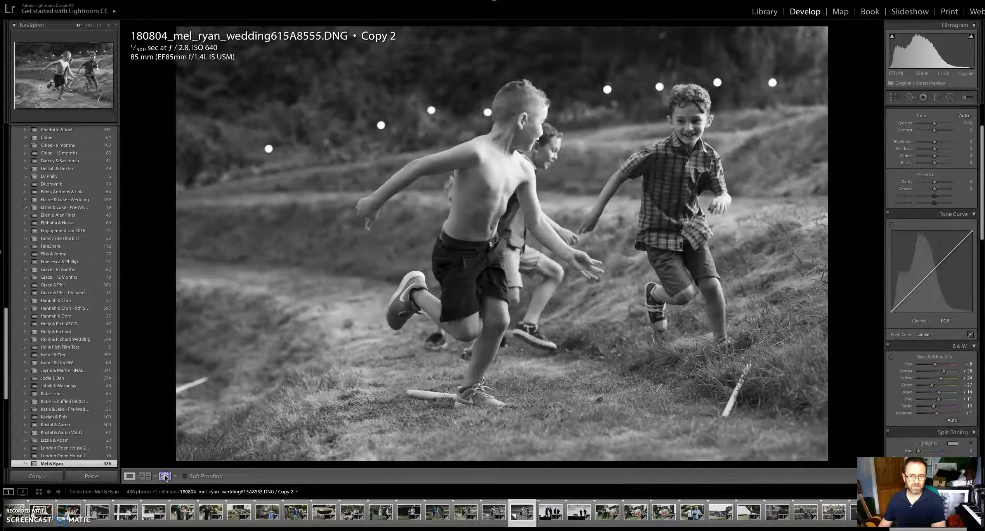
left_click(165, 476)
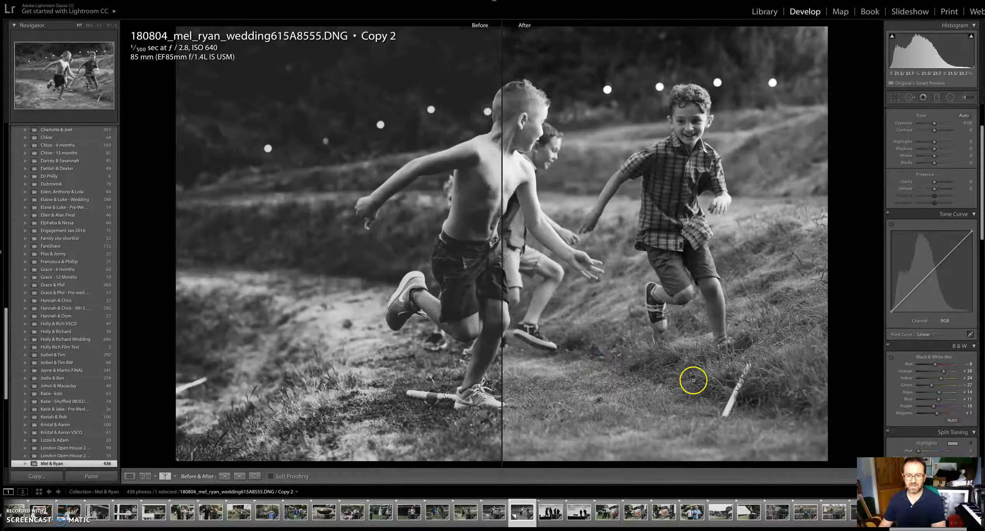
left_click(130, 476)
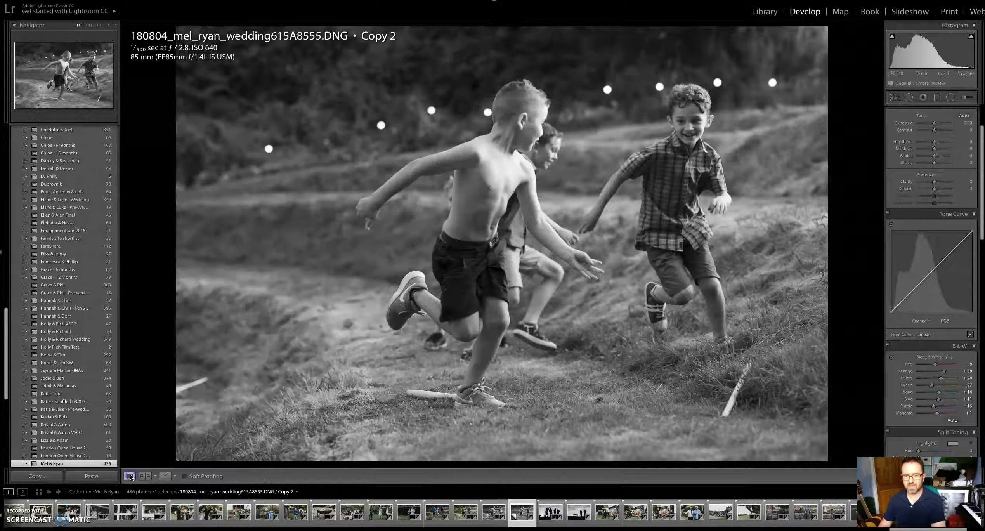